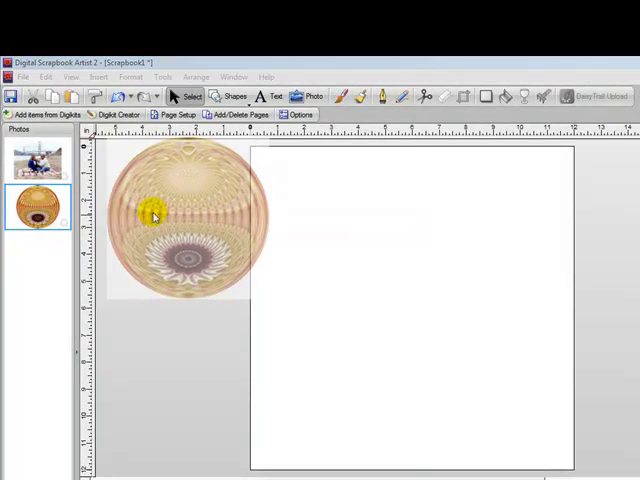
Drag the KaleidoGlobe from the Photos tray onto the page and click it.
{"action": "left_click_drag", "start_coordinate": [180, 215], "coordinate": [340, 240]}
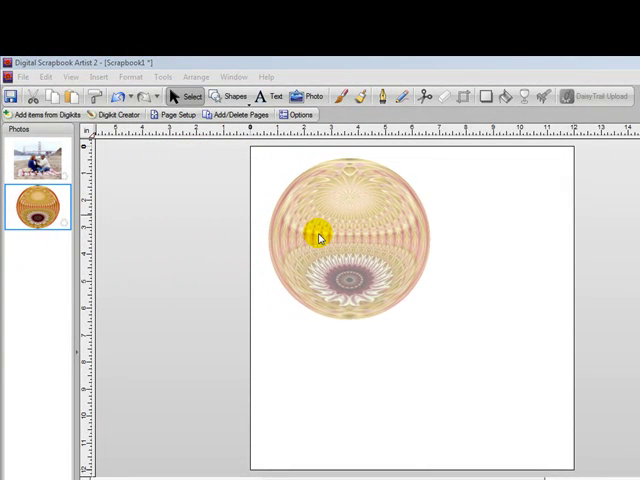
{"action": "left_click", "coordinate": [318, 232]}
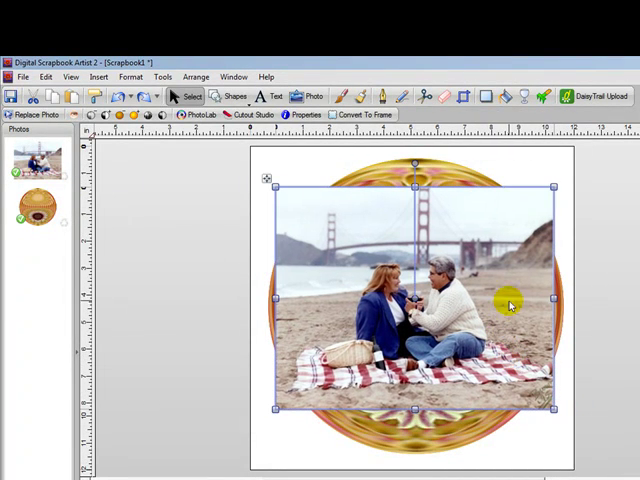
{"action": "mouse_move", "coordinate": [412, 342]}
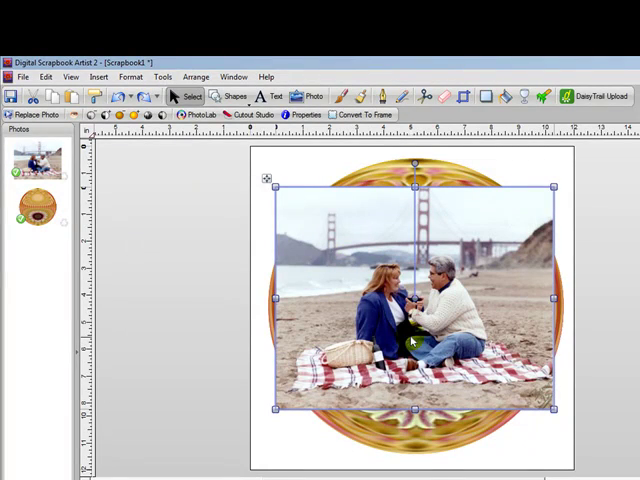
{"action": "mouse_move", "coordinate": [422, 97]}
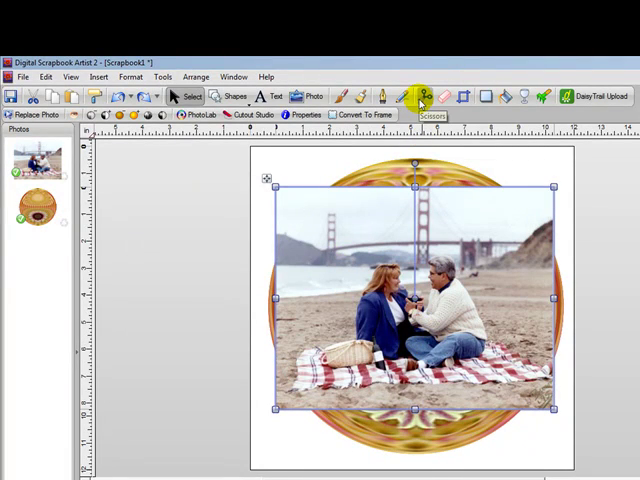
Choose the Scissors crop tool to cut the beach photo into a shape.
{"action": "left_click", "coordinate": [427, 92]}
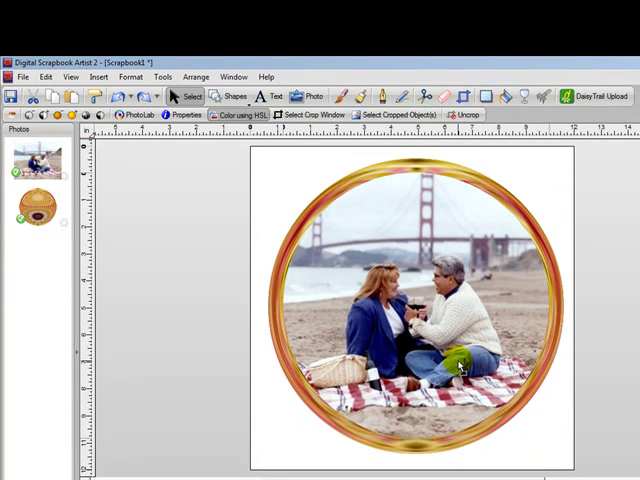
Apply Radial transparency to the circular beach photo.
{"action": "left_click", "coordinate": [458, 364]}
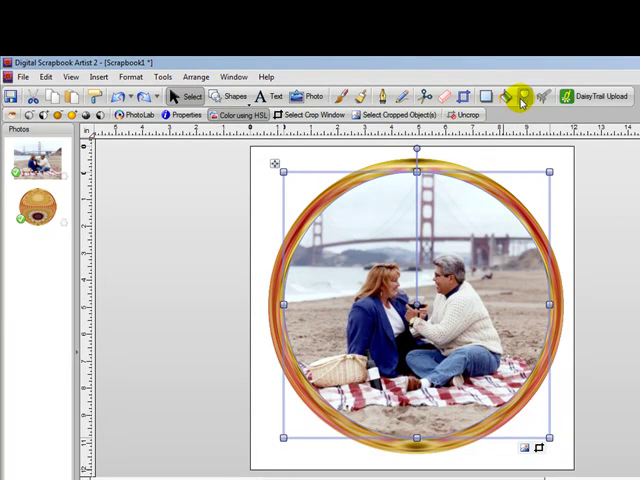
{"action": "mouse_move", "coordinate": [524, 96]}
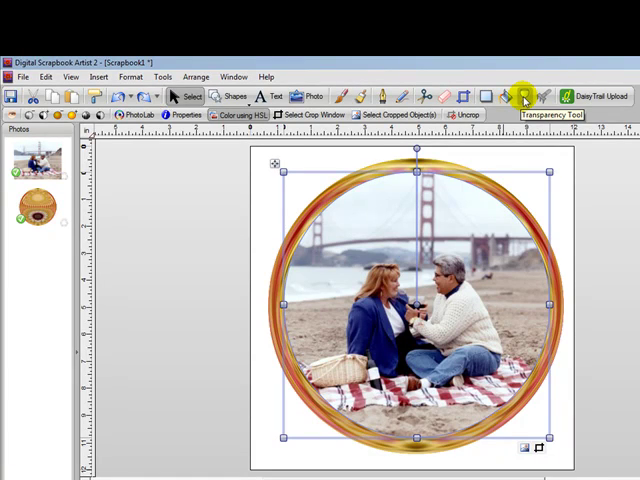
{"action": "left_click", "coordinate": [521, 96]}
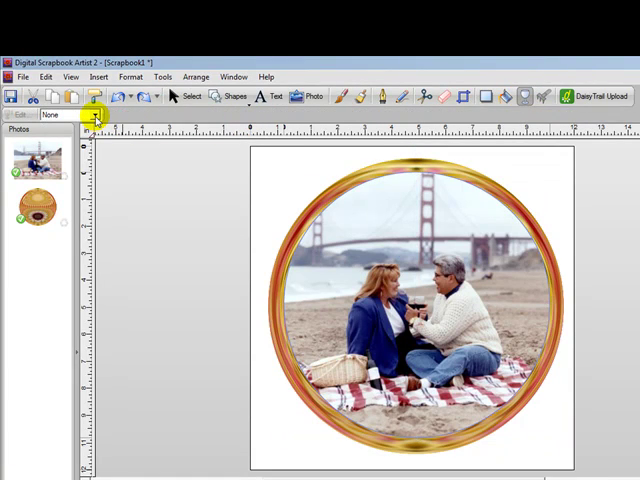
{"action": "left_click", "coordinate": [95, 114]}
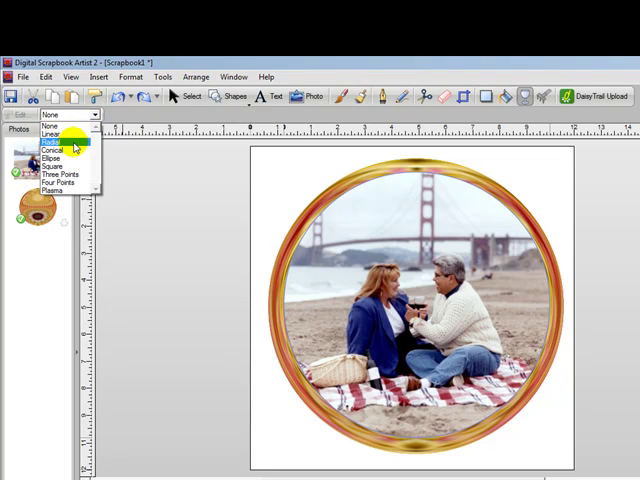
{"action": "left_click", "coordinate": [55, 143]}
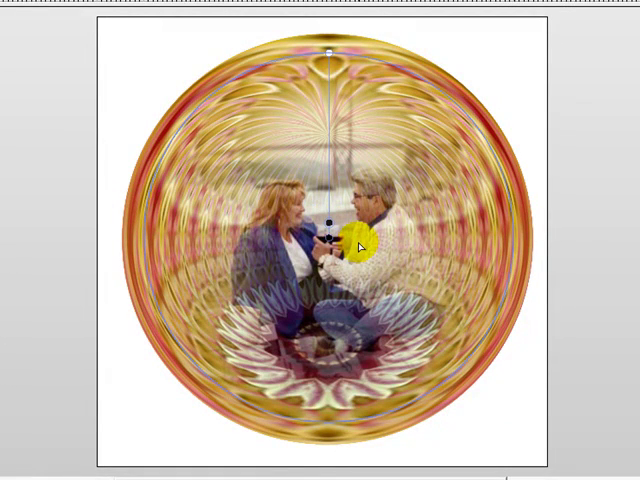
{"action": "mouse_move", "coordinate": [333, 228]}
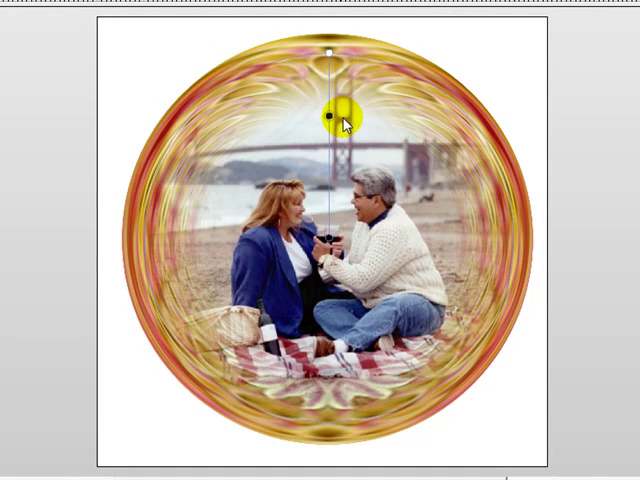
Drag the radial fade handle outward to widen the photo's clear centre.
{"action": "left_click_drag", "start_coordinate": [328, 115], "coordinate": [328, 175]}
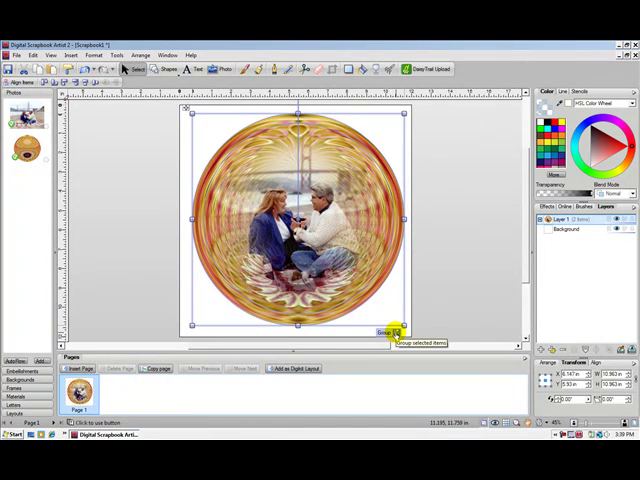
Group the beach photo with the globe, then resize the group to fill the page.
{"action": "left_click", "coordinate": [388, 331]}
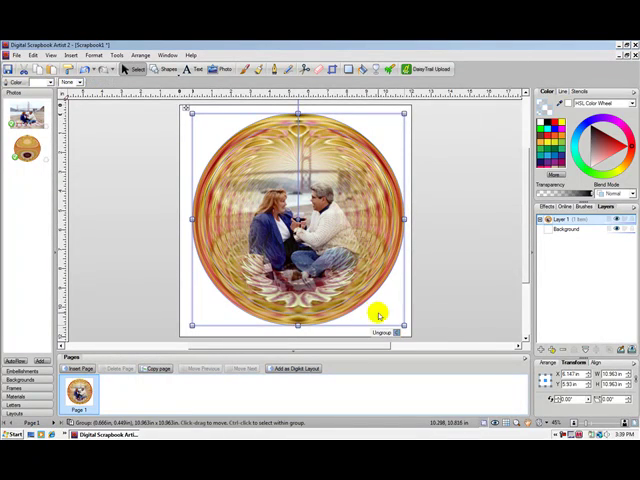
{"action": "mouse_move", "coordinate": [322, 224]}
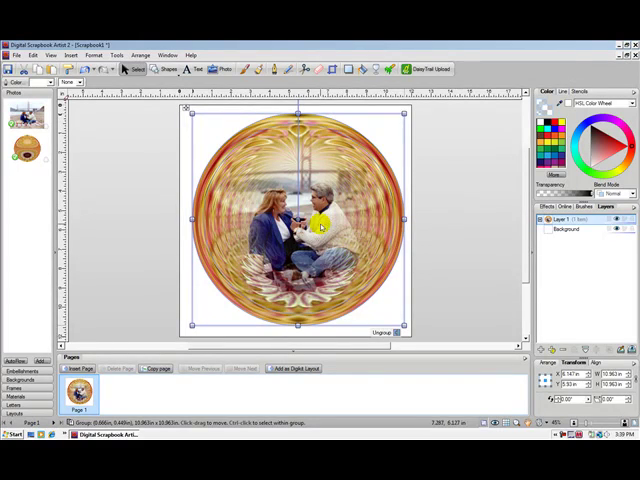
{"action": "left_click", "coordinate": [453, 227]}
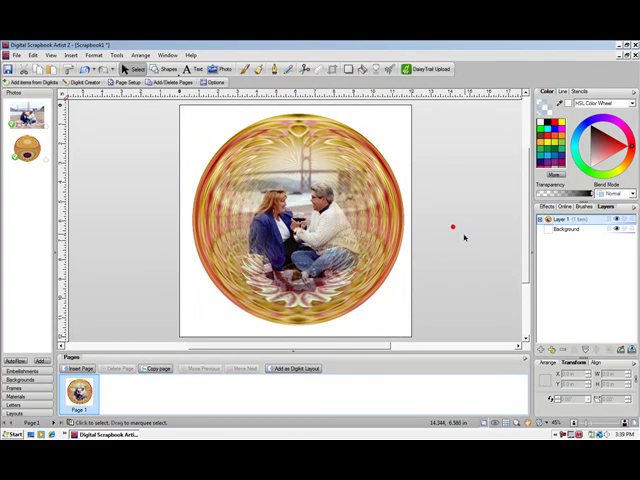
{"action": "left_click", "coordinate": [297, 225]}
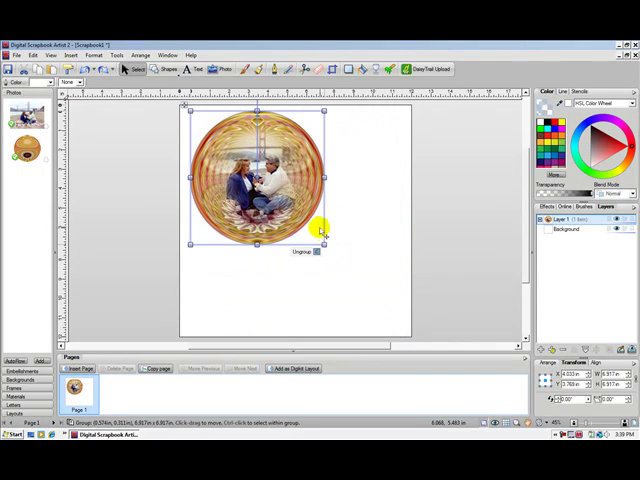
{"action": "left_click_drag", "start_coordinate": [320, 243], "coordinate": [405, 320]}
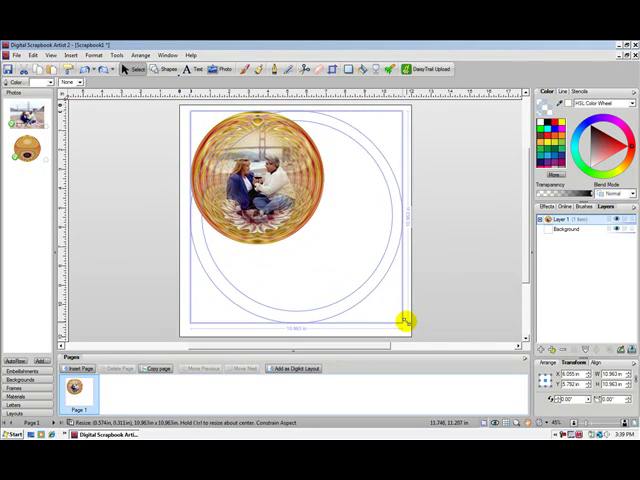
{"action": "left_click_drag", "start_coordinate": [403, 318], "coordinate": [343, 258]}
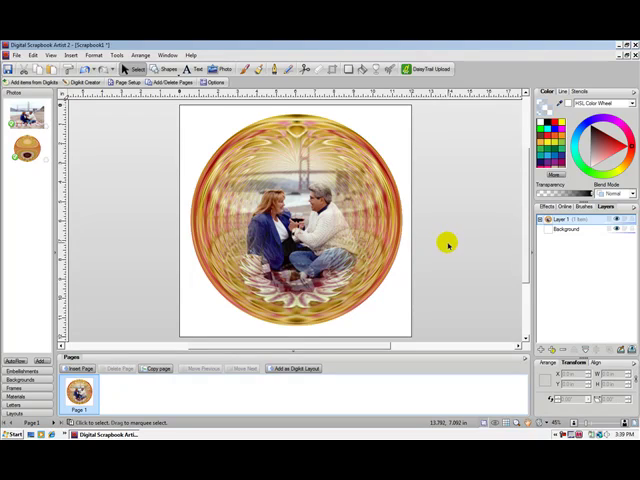
{"action": "mouse_move", "coordinate": [452, 245]}
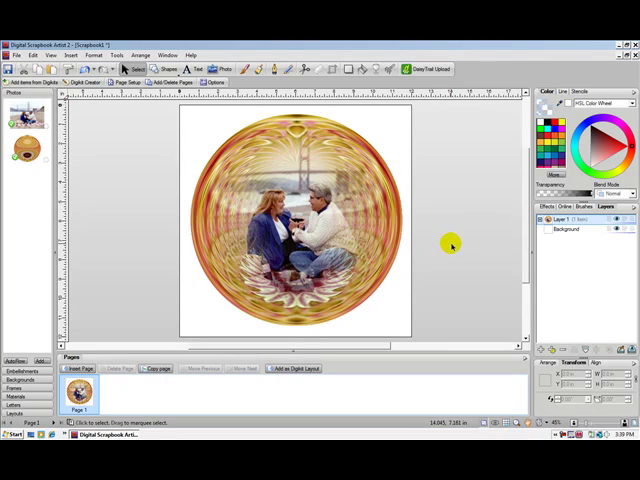